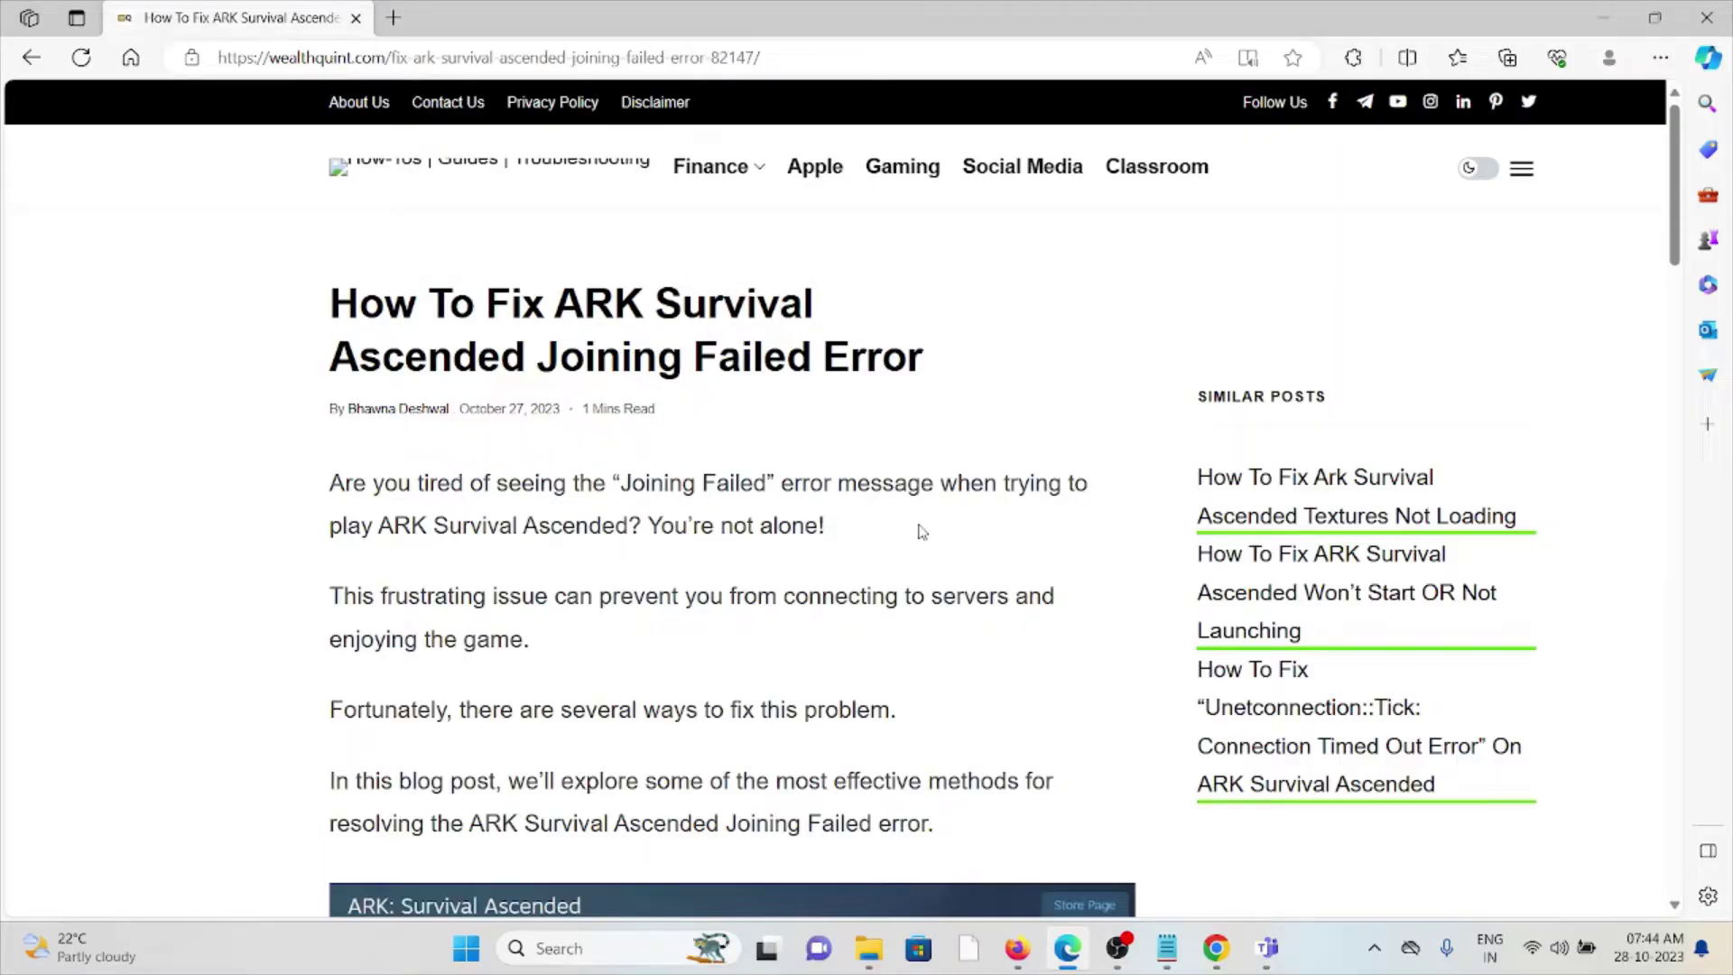
# Scroll to the intro paragraphs and the Steam 'Joining failed' screenshot.
pyautogui.scroll(-3)
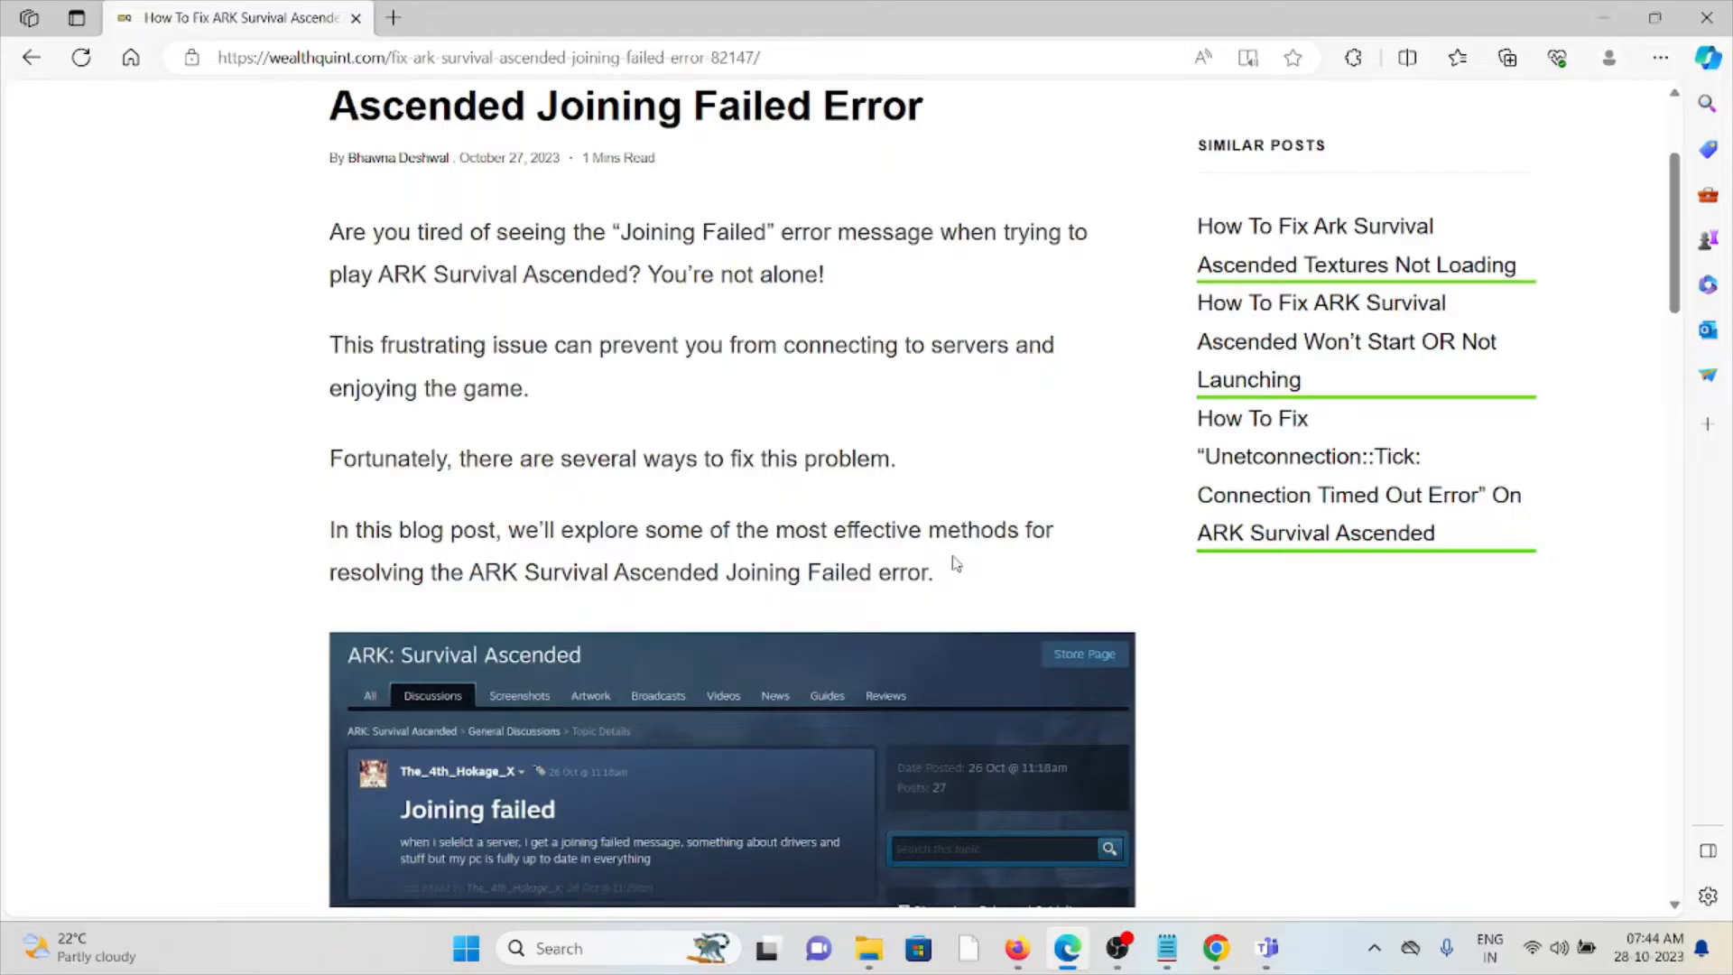
pyautogui.moveTo(974, 567)
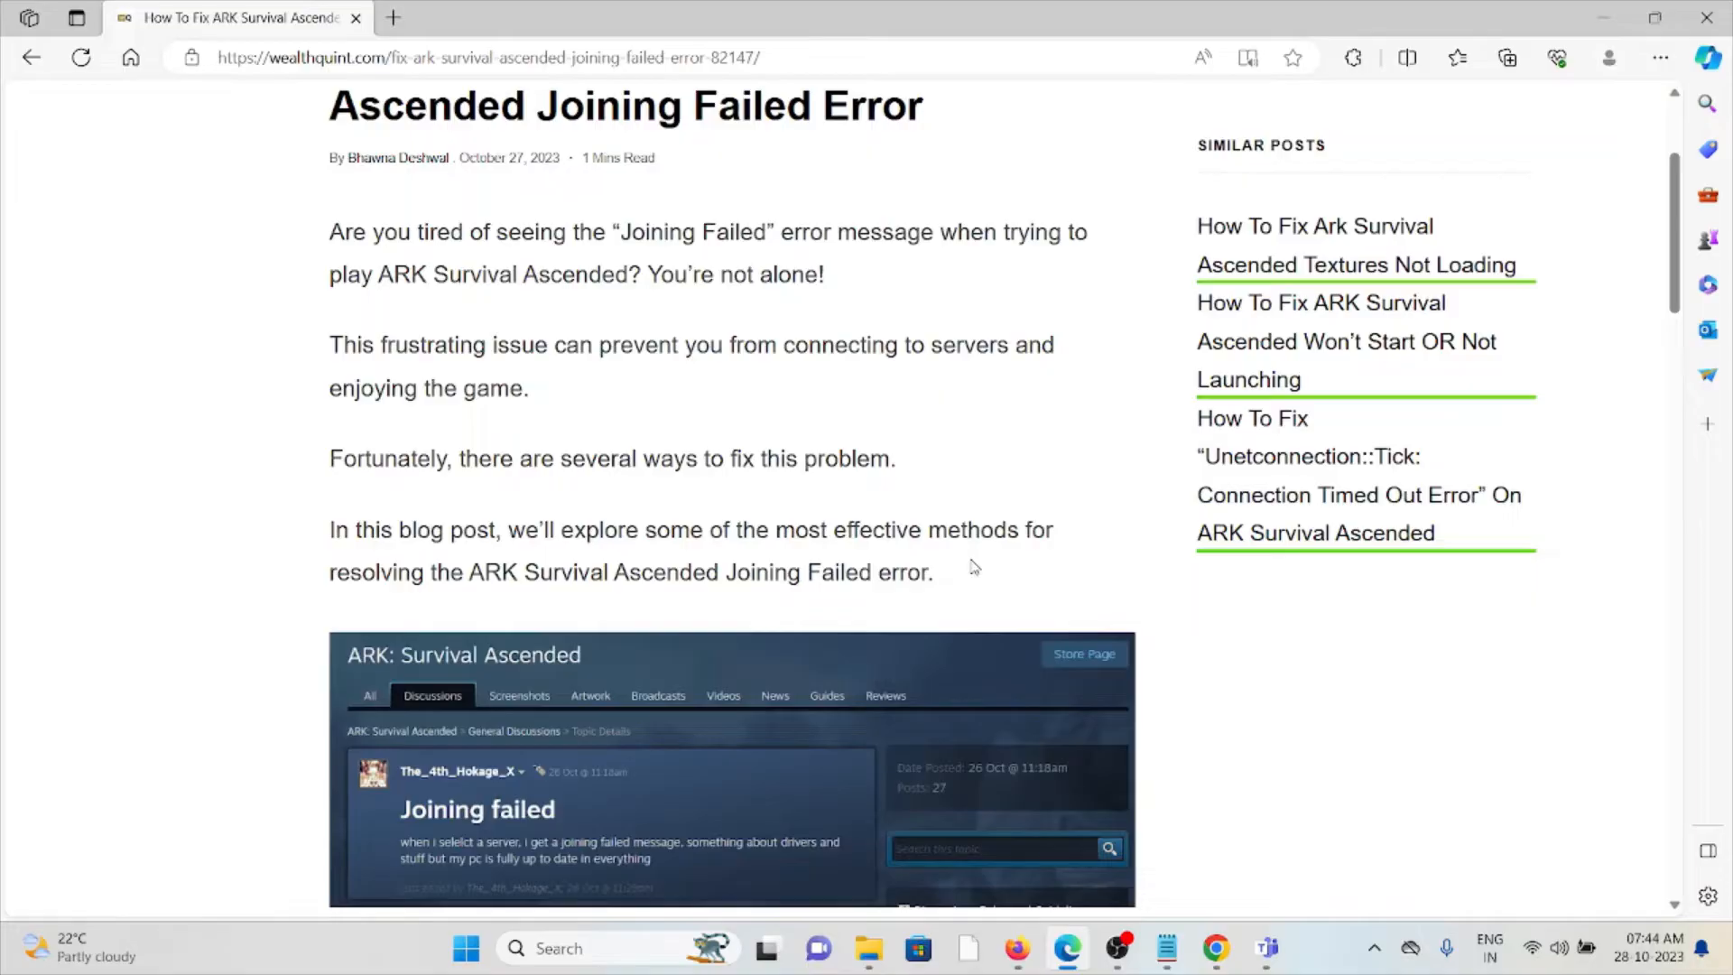
# Scroll to the 'How To Fix' heading with the internet-connection and verify-files steps.
pyautogui.scroll(-3)
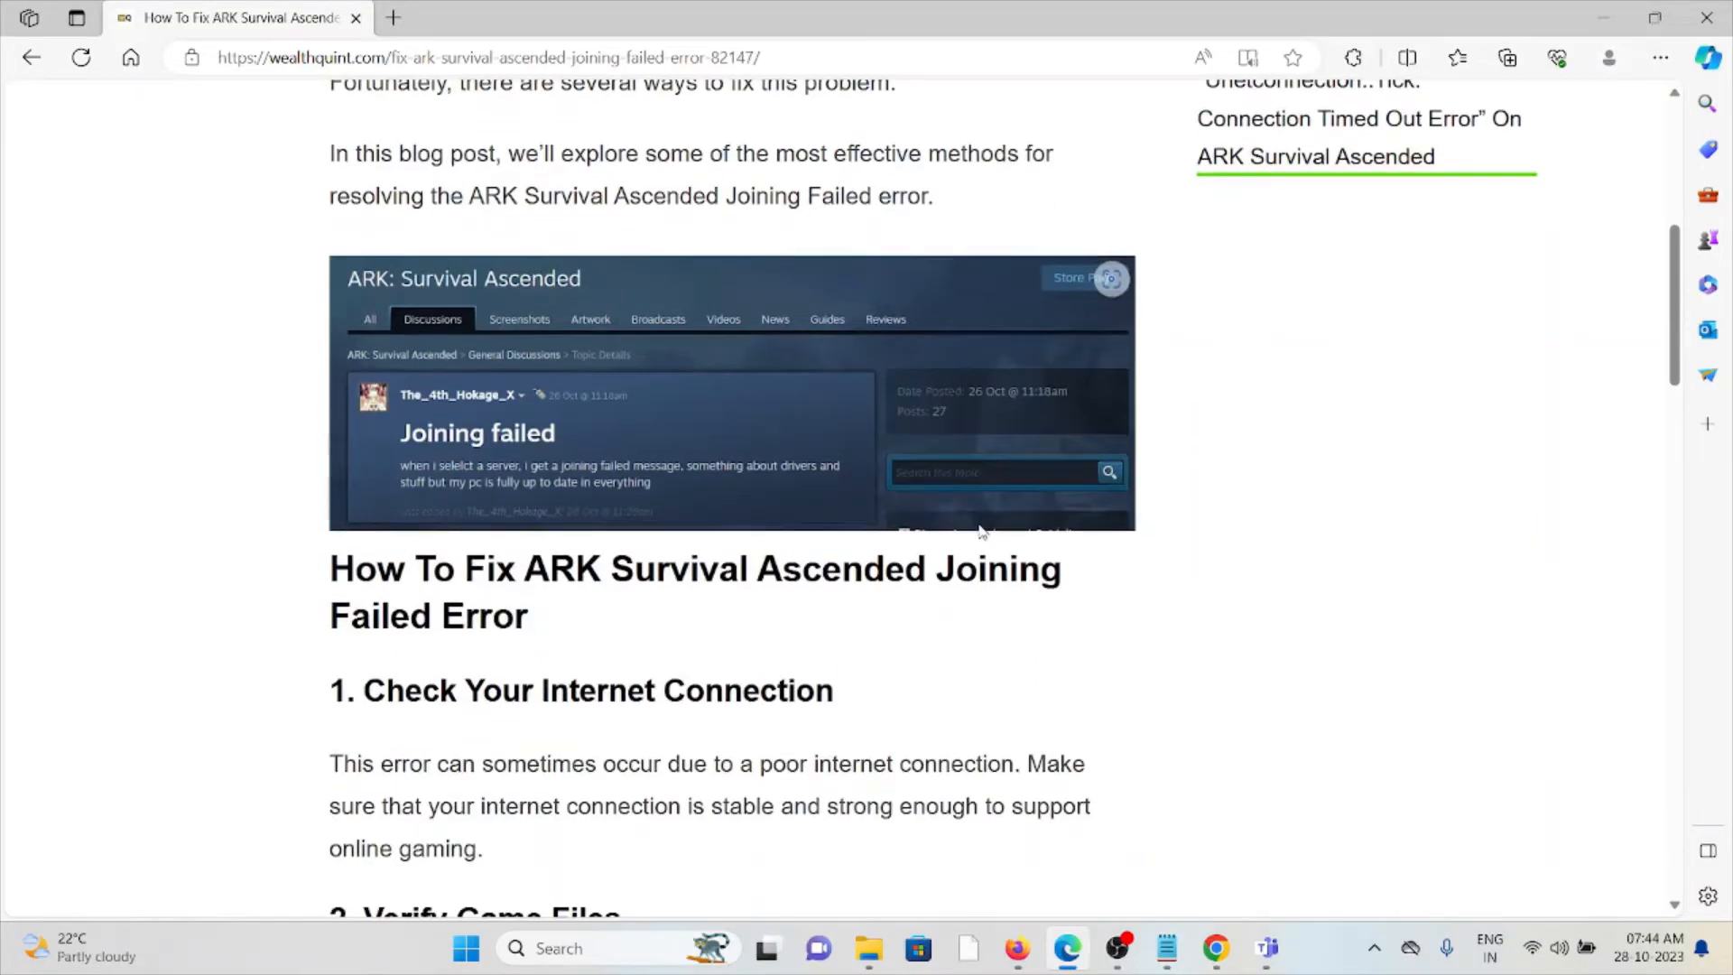
pyautogui.scroll(-3)
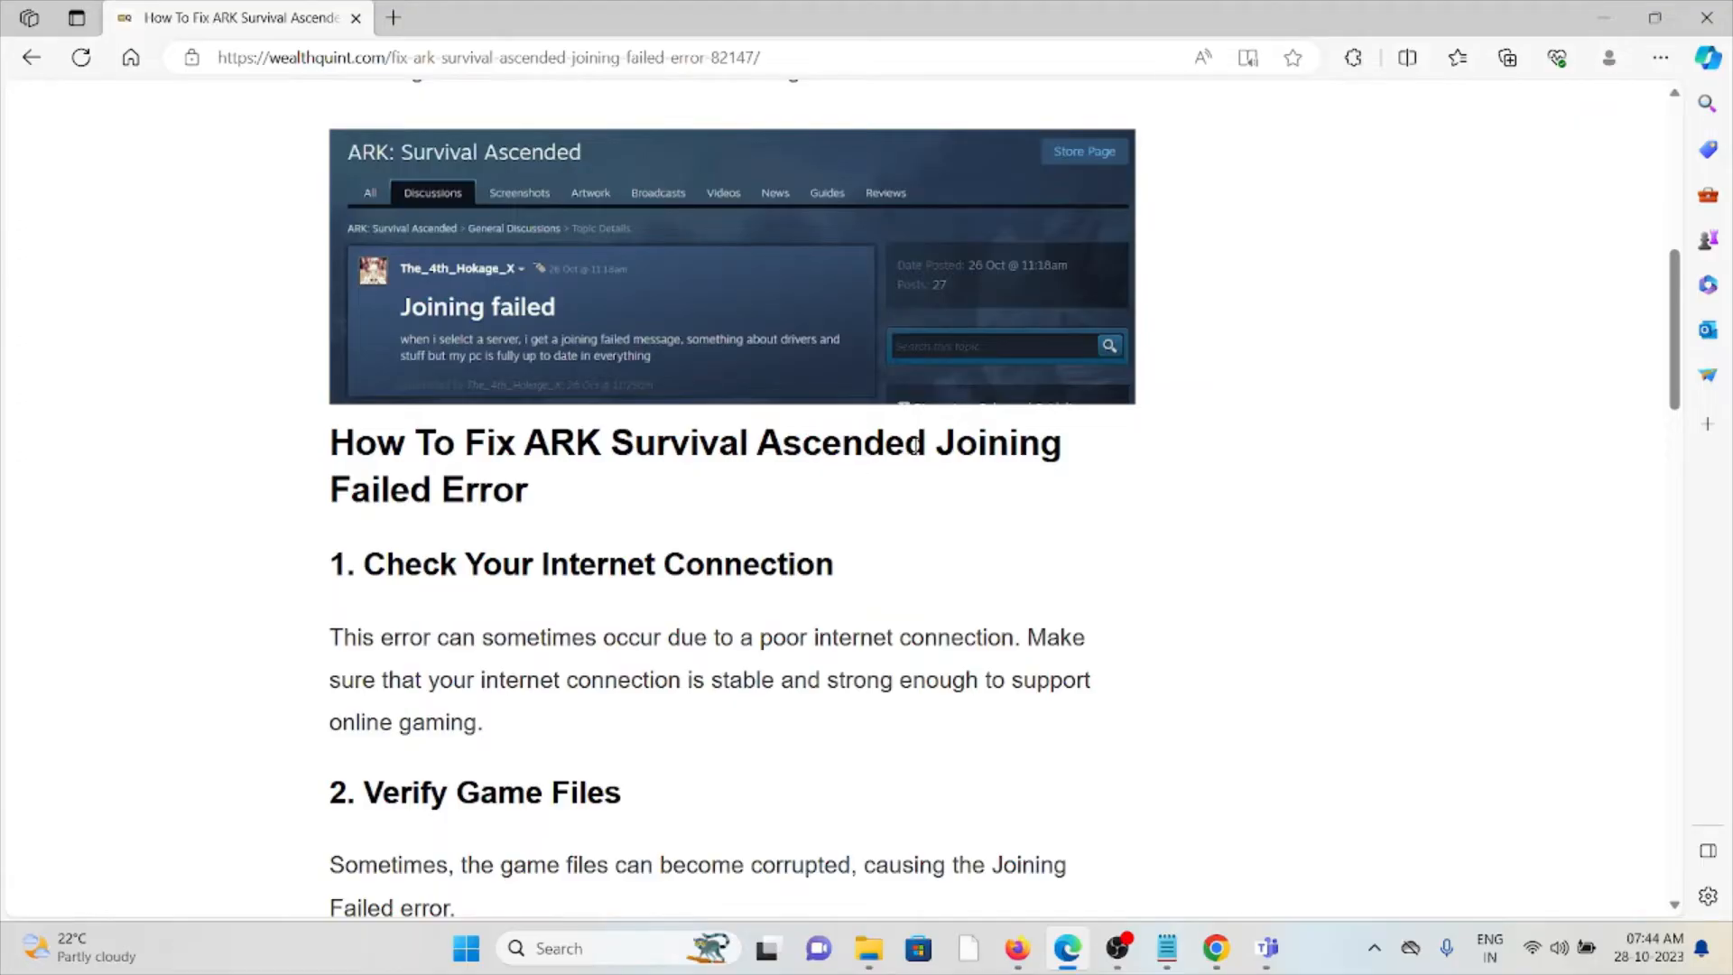
# Scroll to reveal all of step 2 and the restart-game-and-Steam step.
pyautogui.scroll(-3)
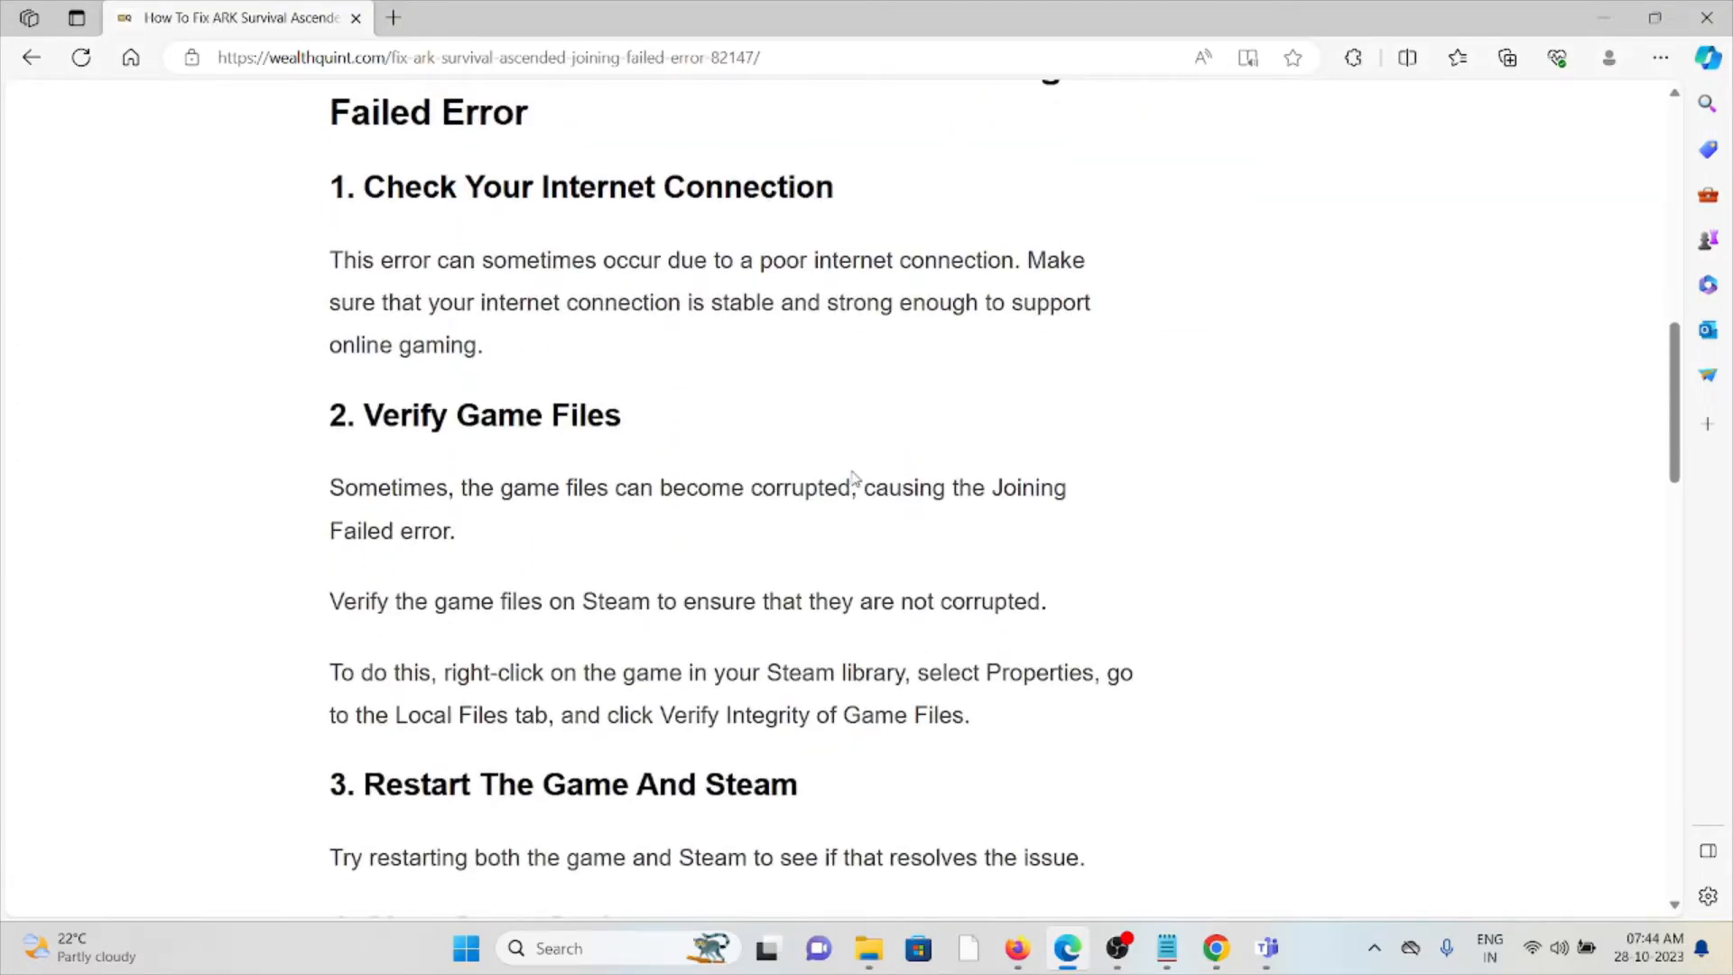
pyautogui.moveTo(872, 551)
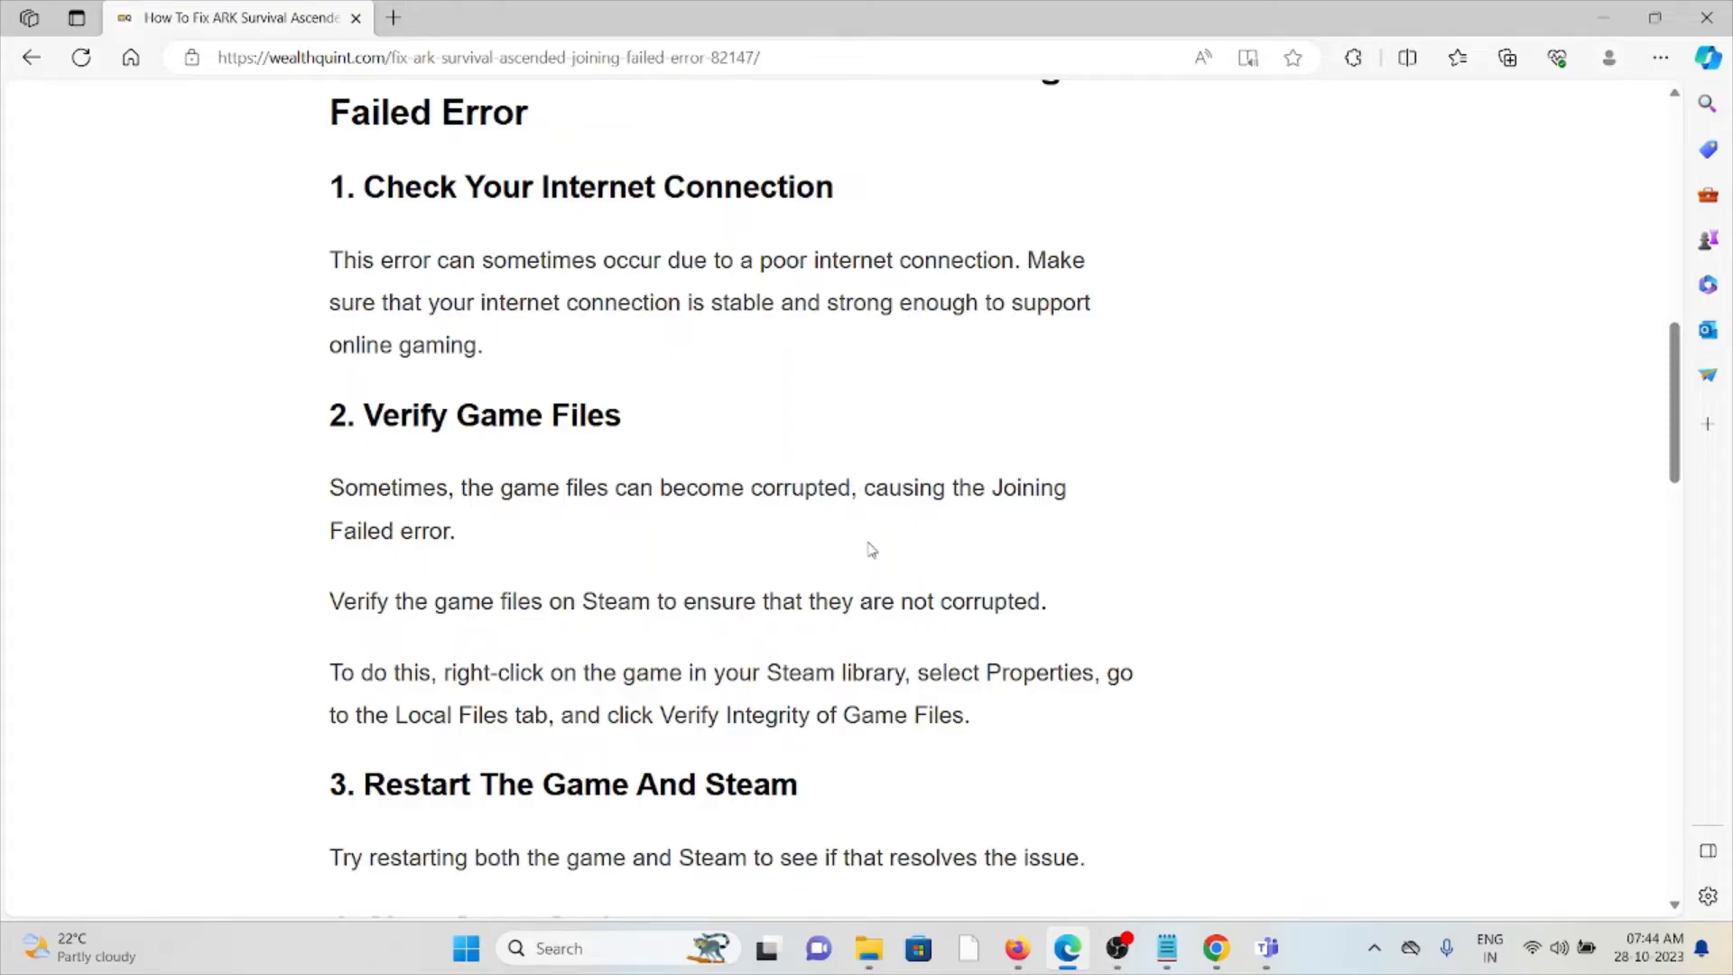
pyautogui.moveTo(873, 565)
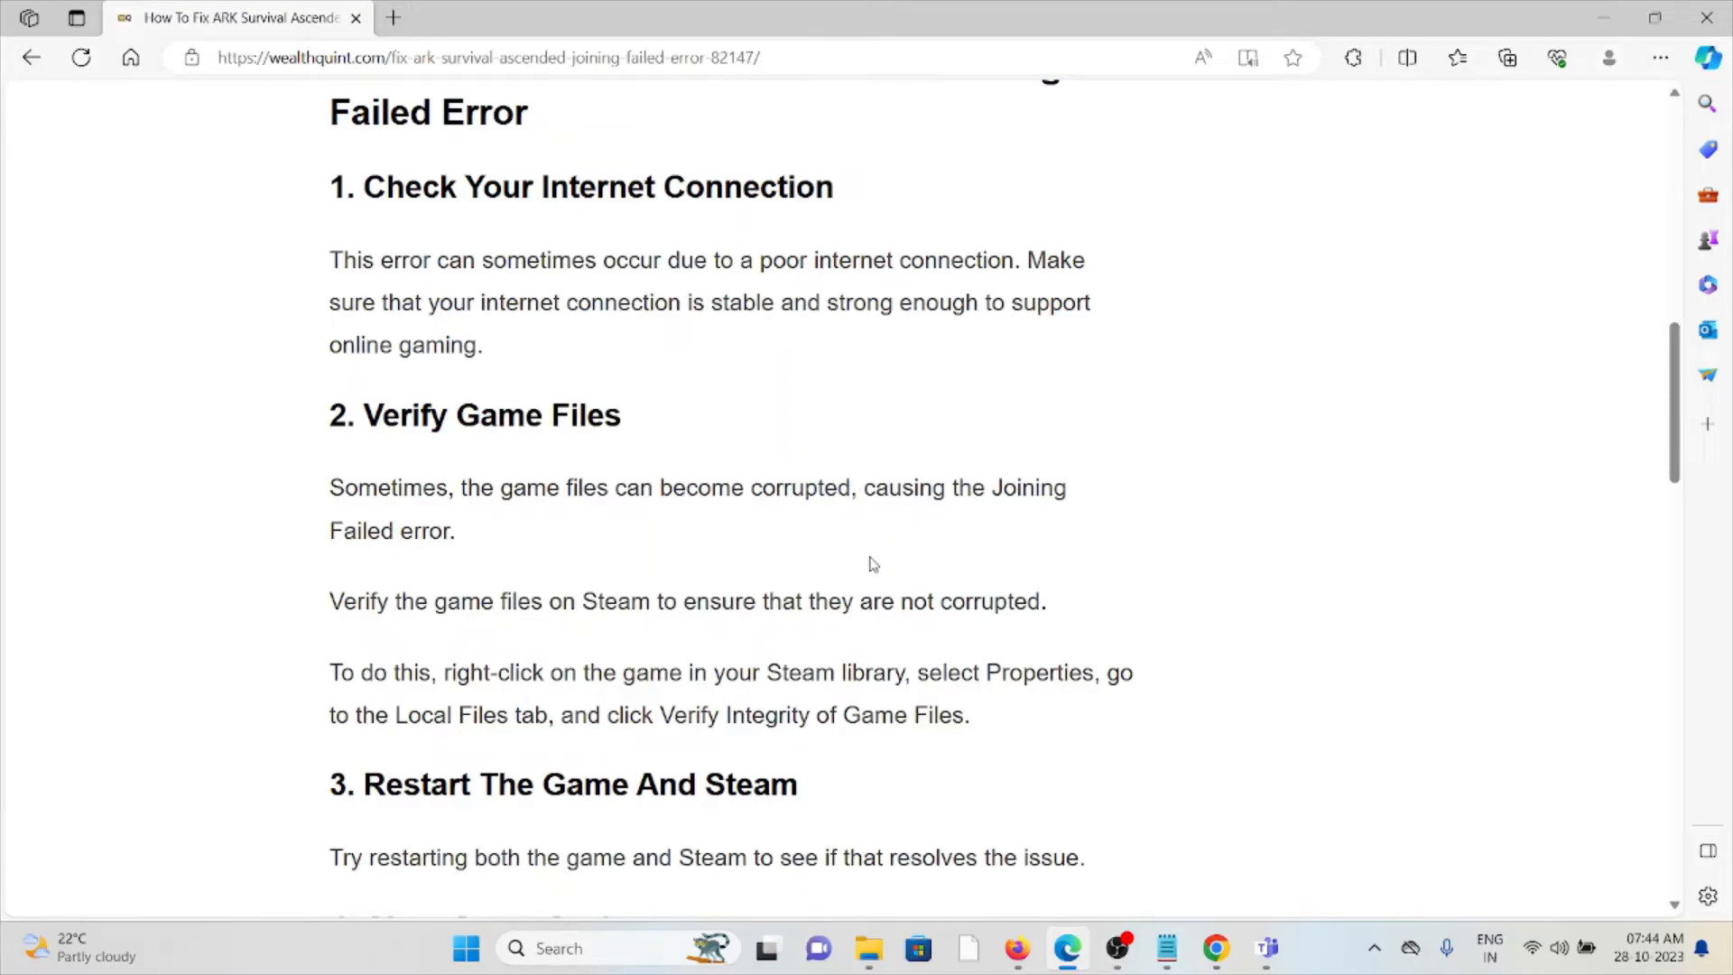
pyautogui.moveTo(866, 587)
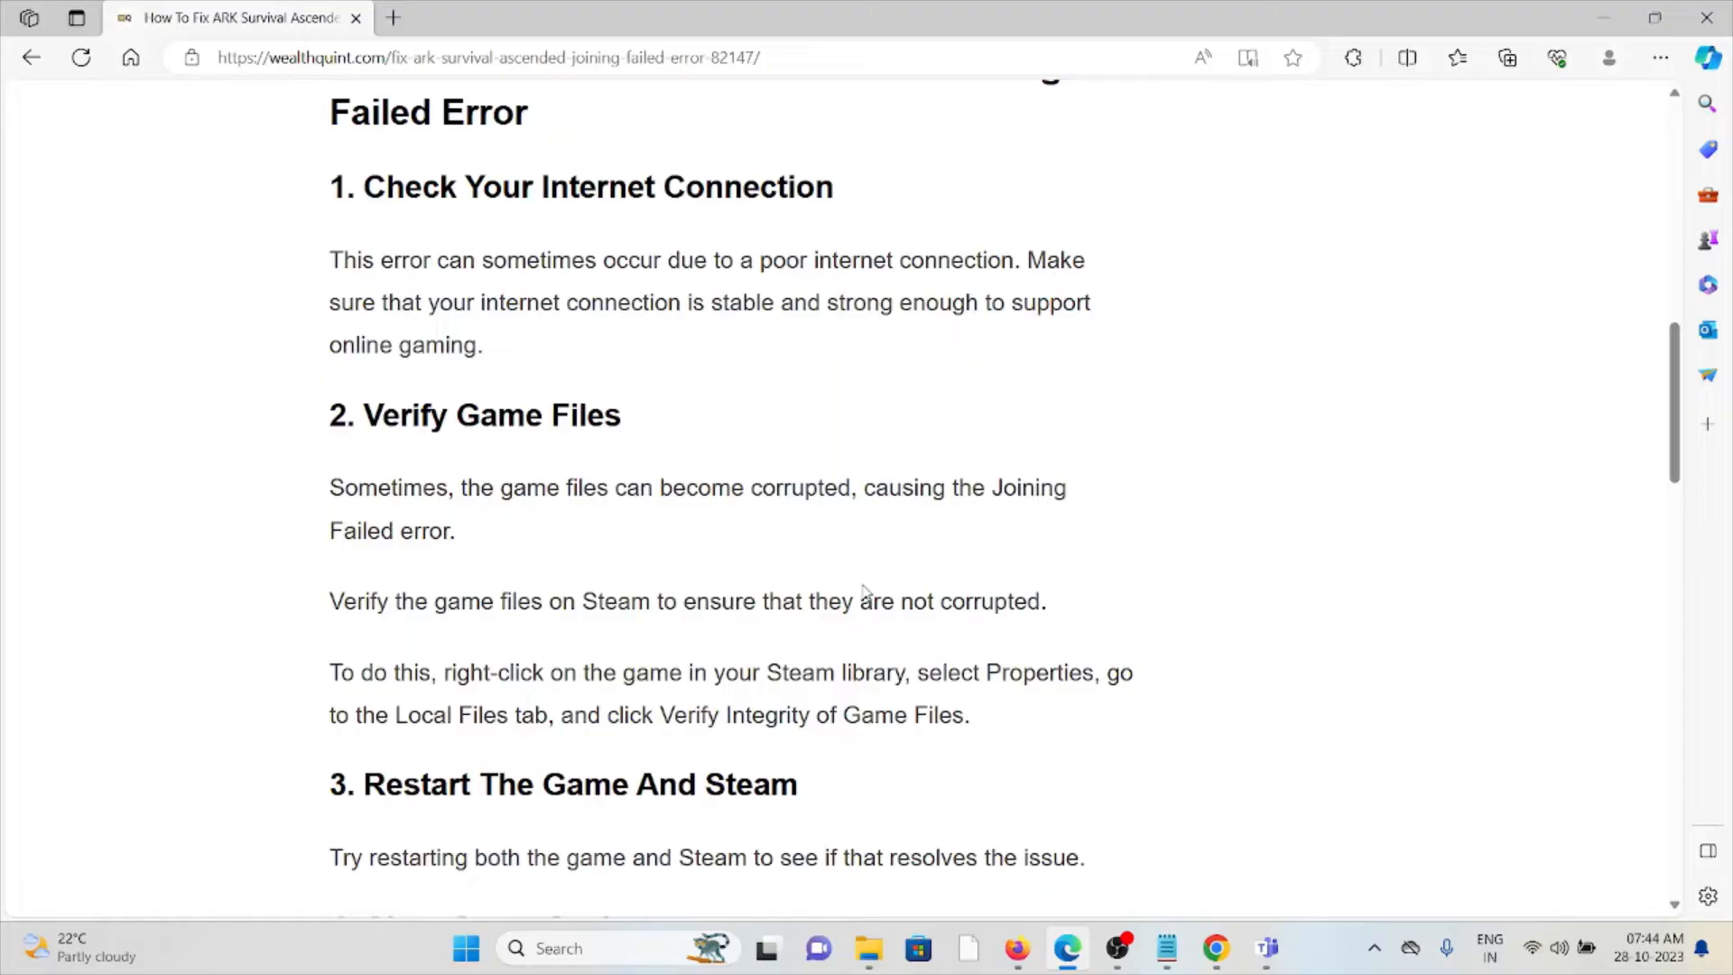
pyautogui.moveTo(851, 616)
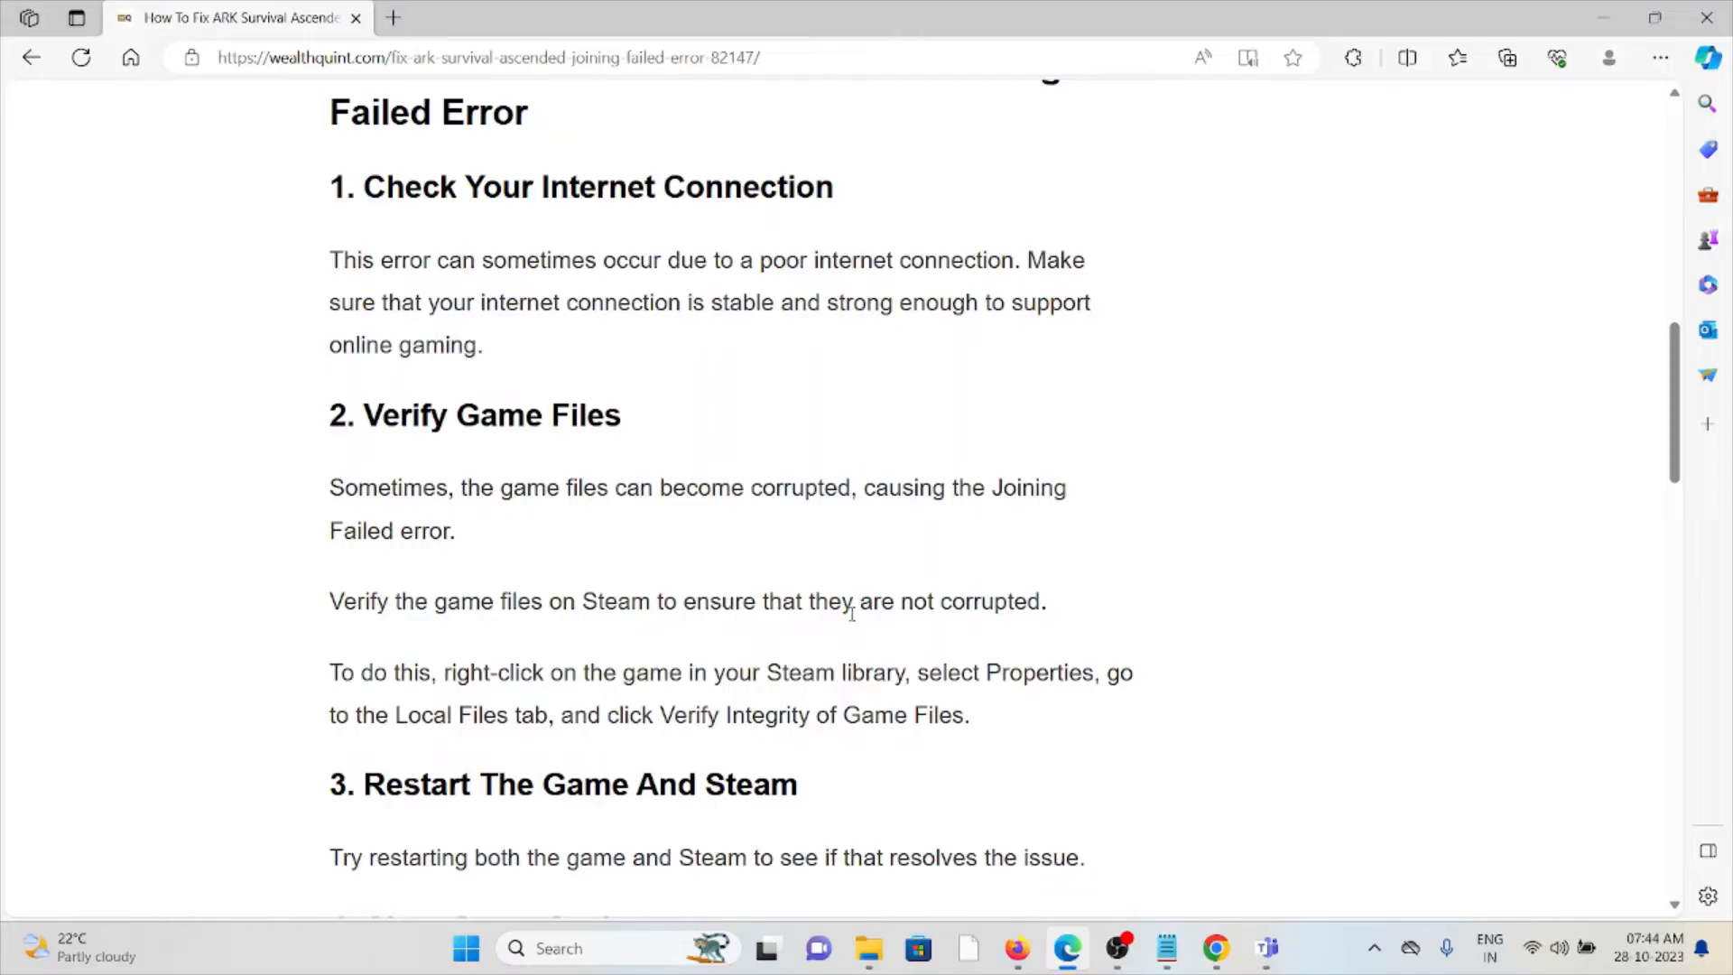
pyautogui.moveTo(852, 641)
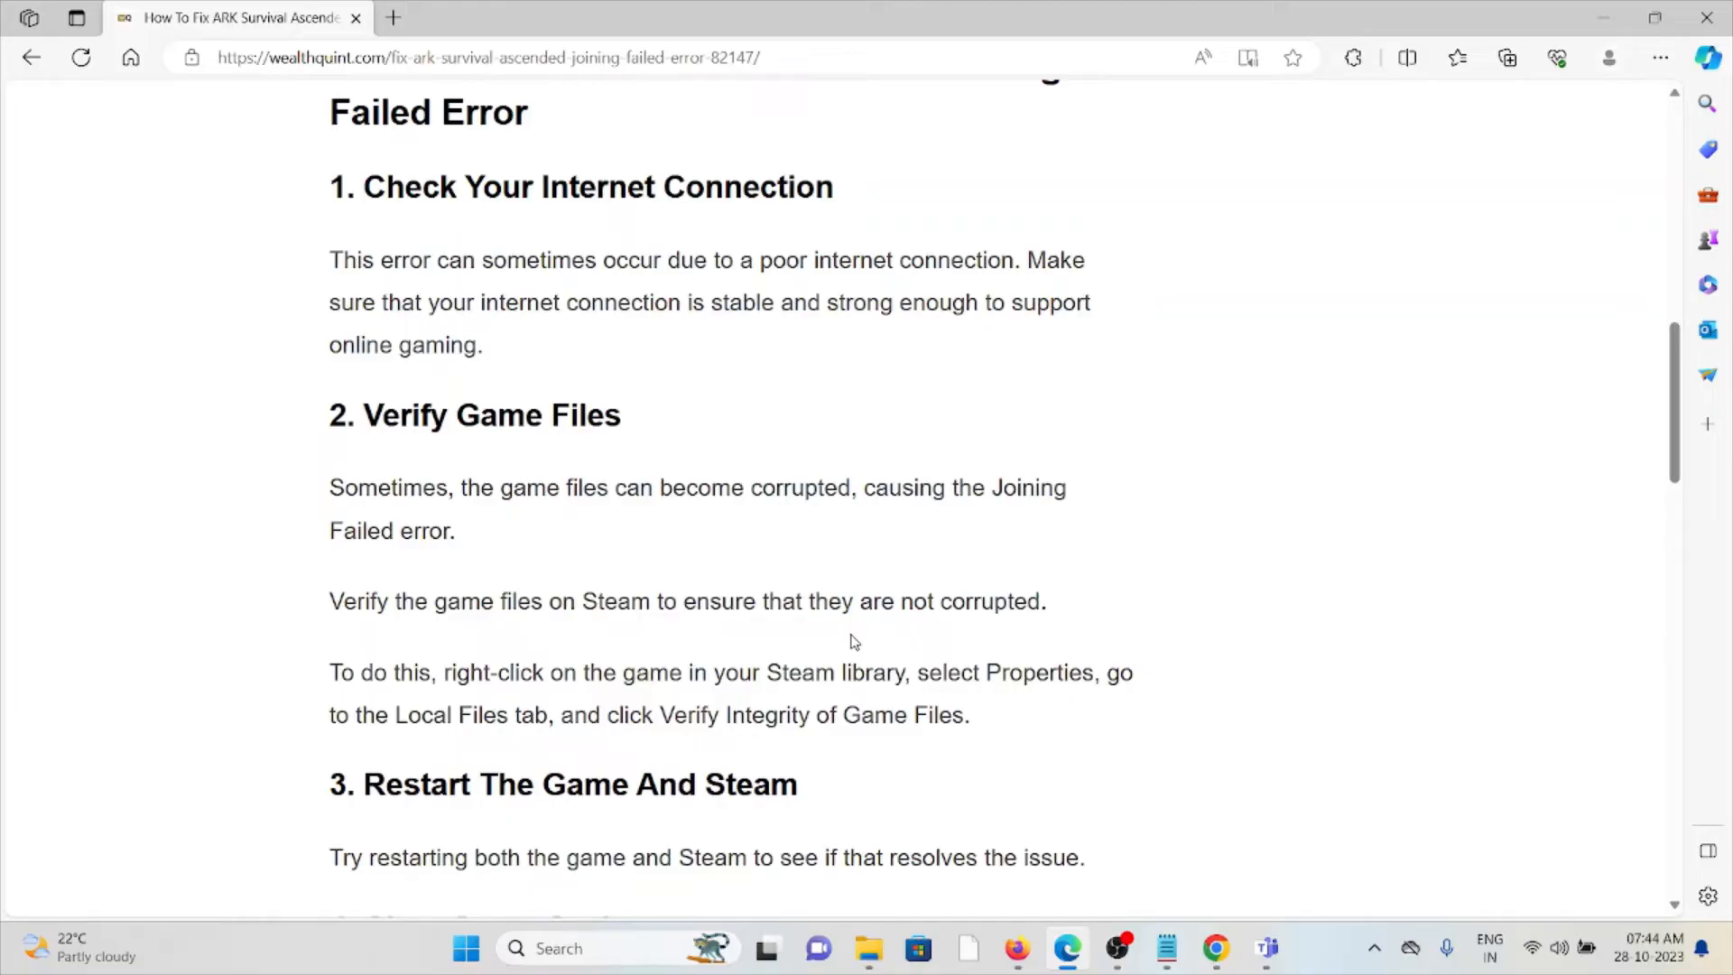
# Scroll through steps 4-7, highlighting the cache folder path text along the way.
pyautogui.scroll(-3)
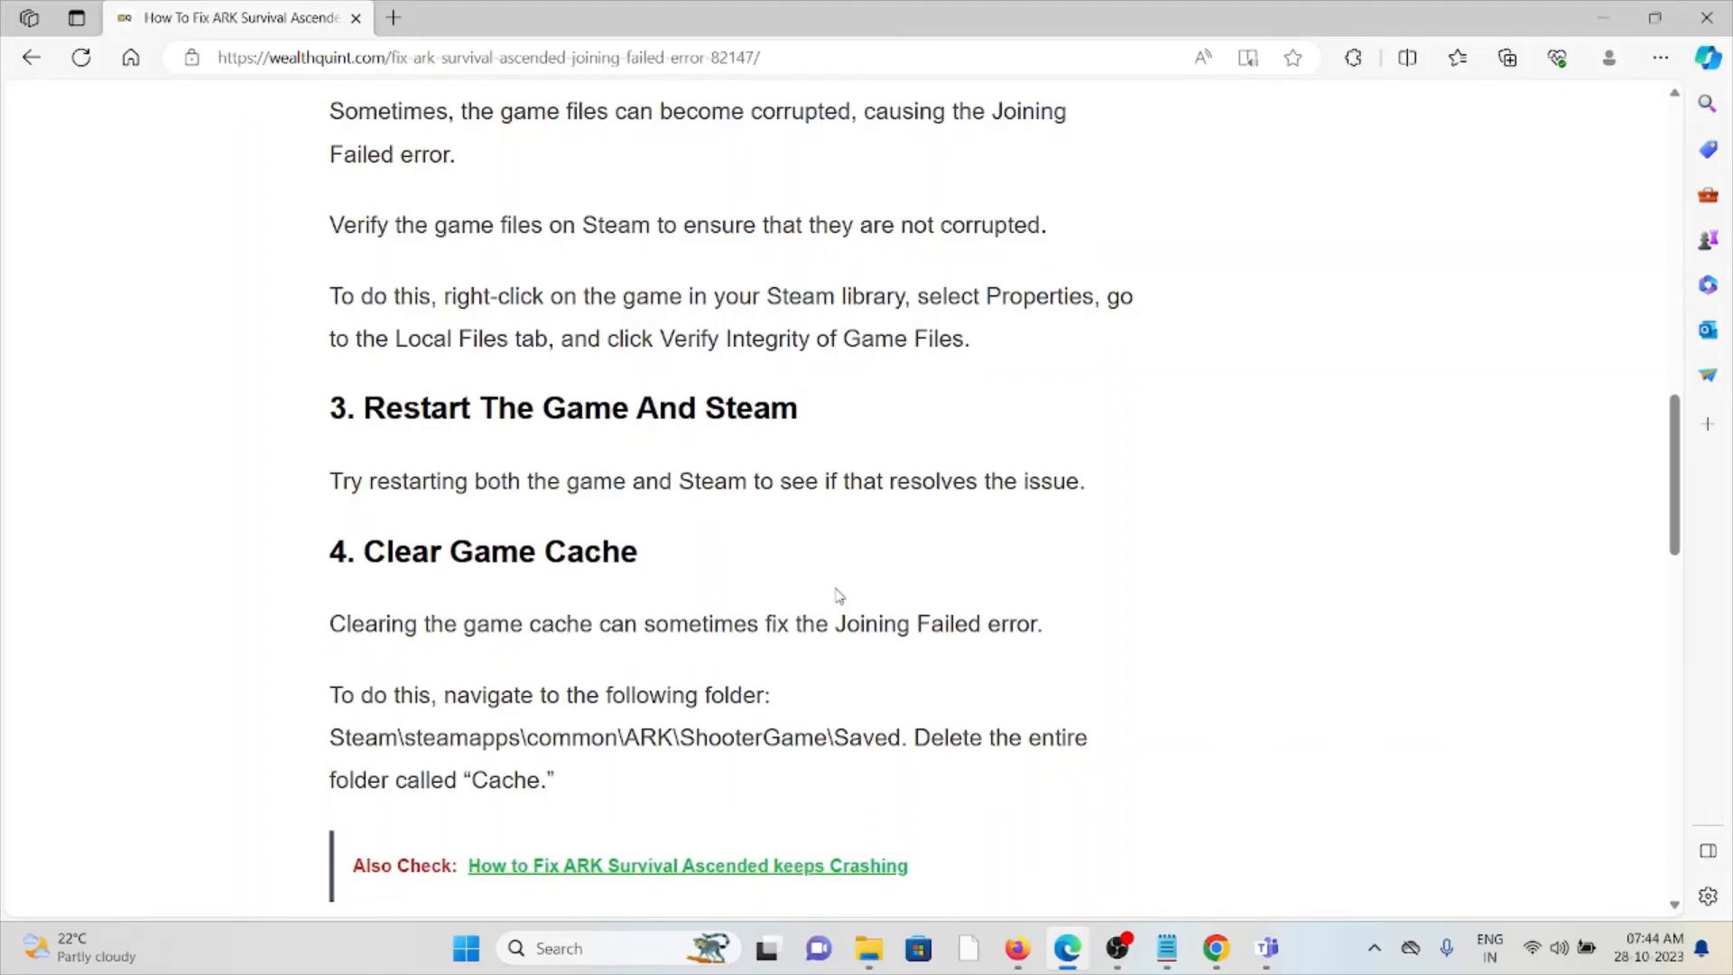
pyautogui.moveTo(756, 672)
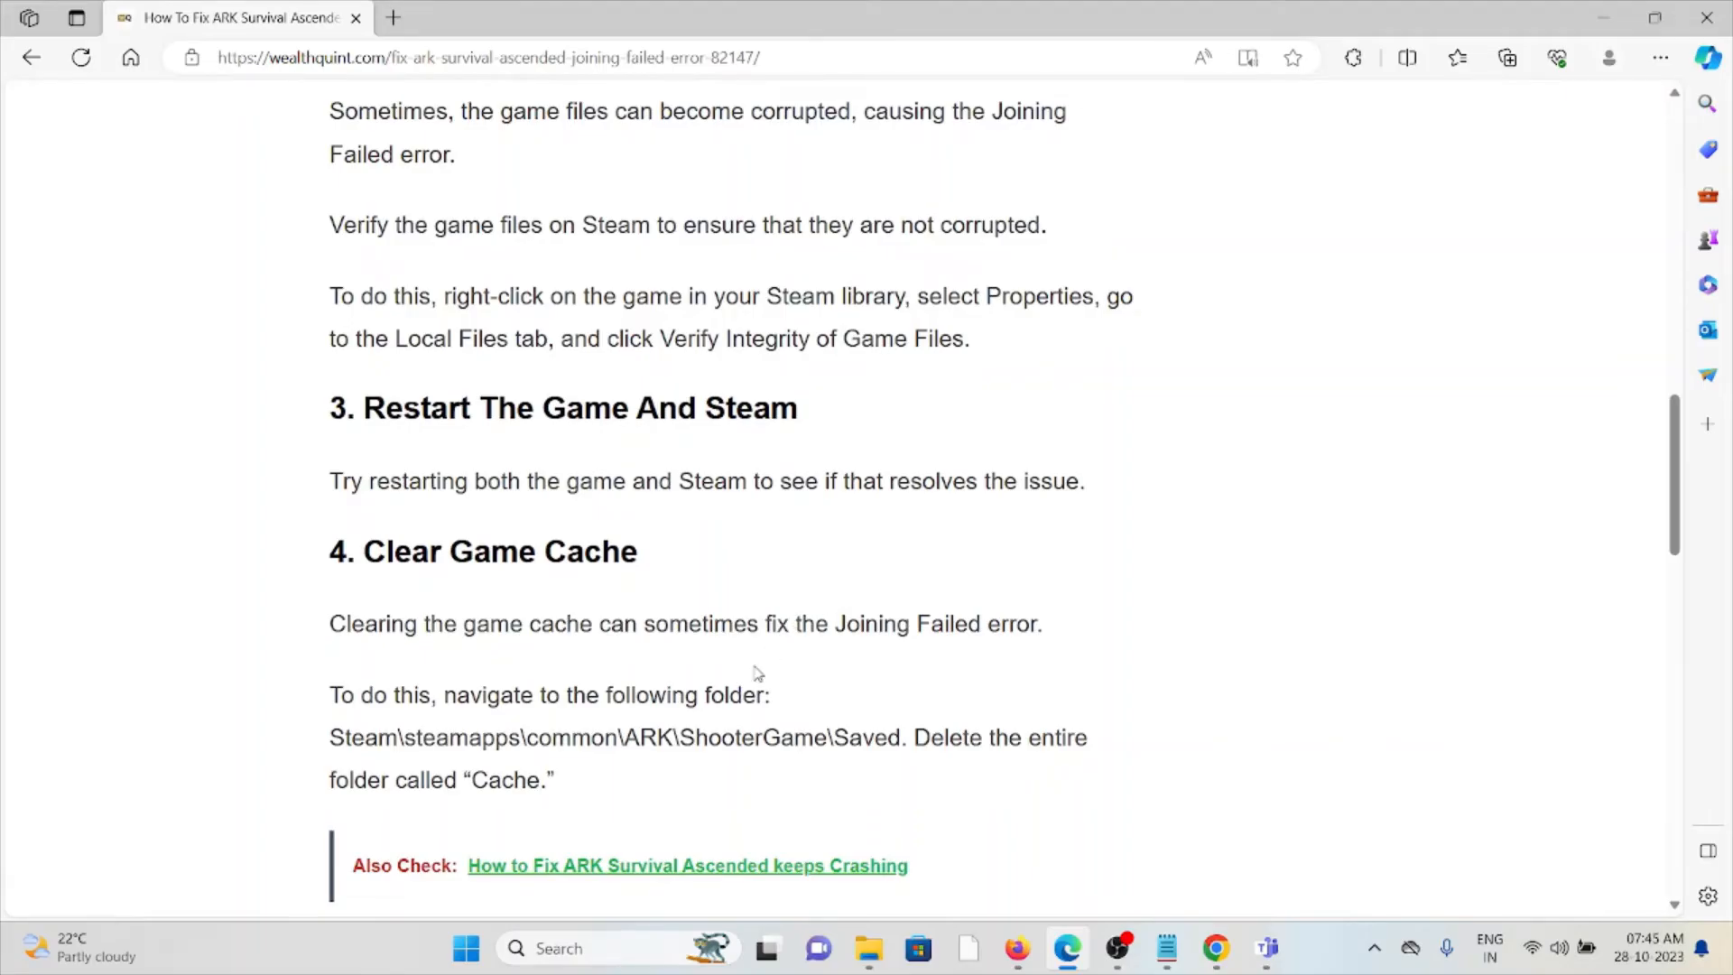
pyautogui.moveTo(829, 688)
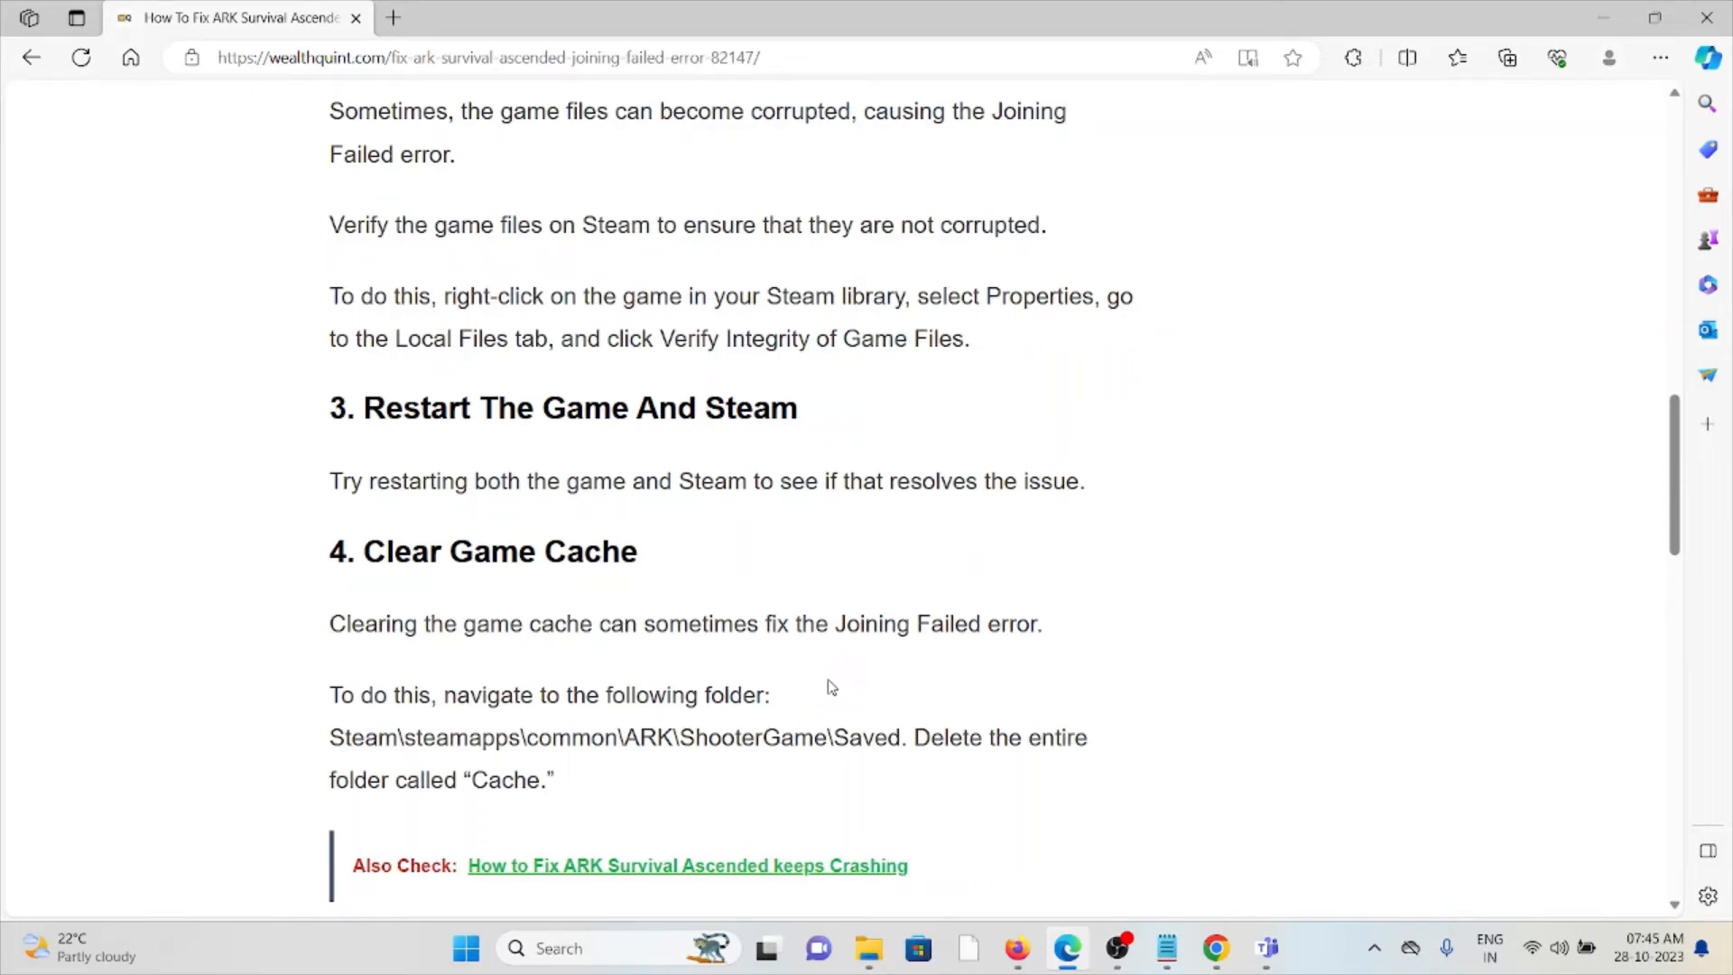
pyautogui.scroll(-3)
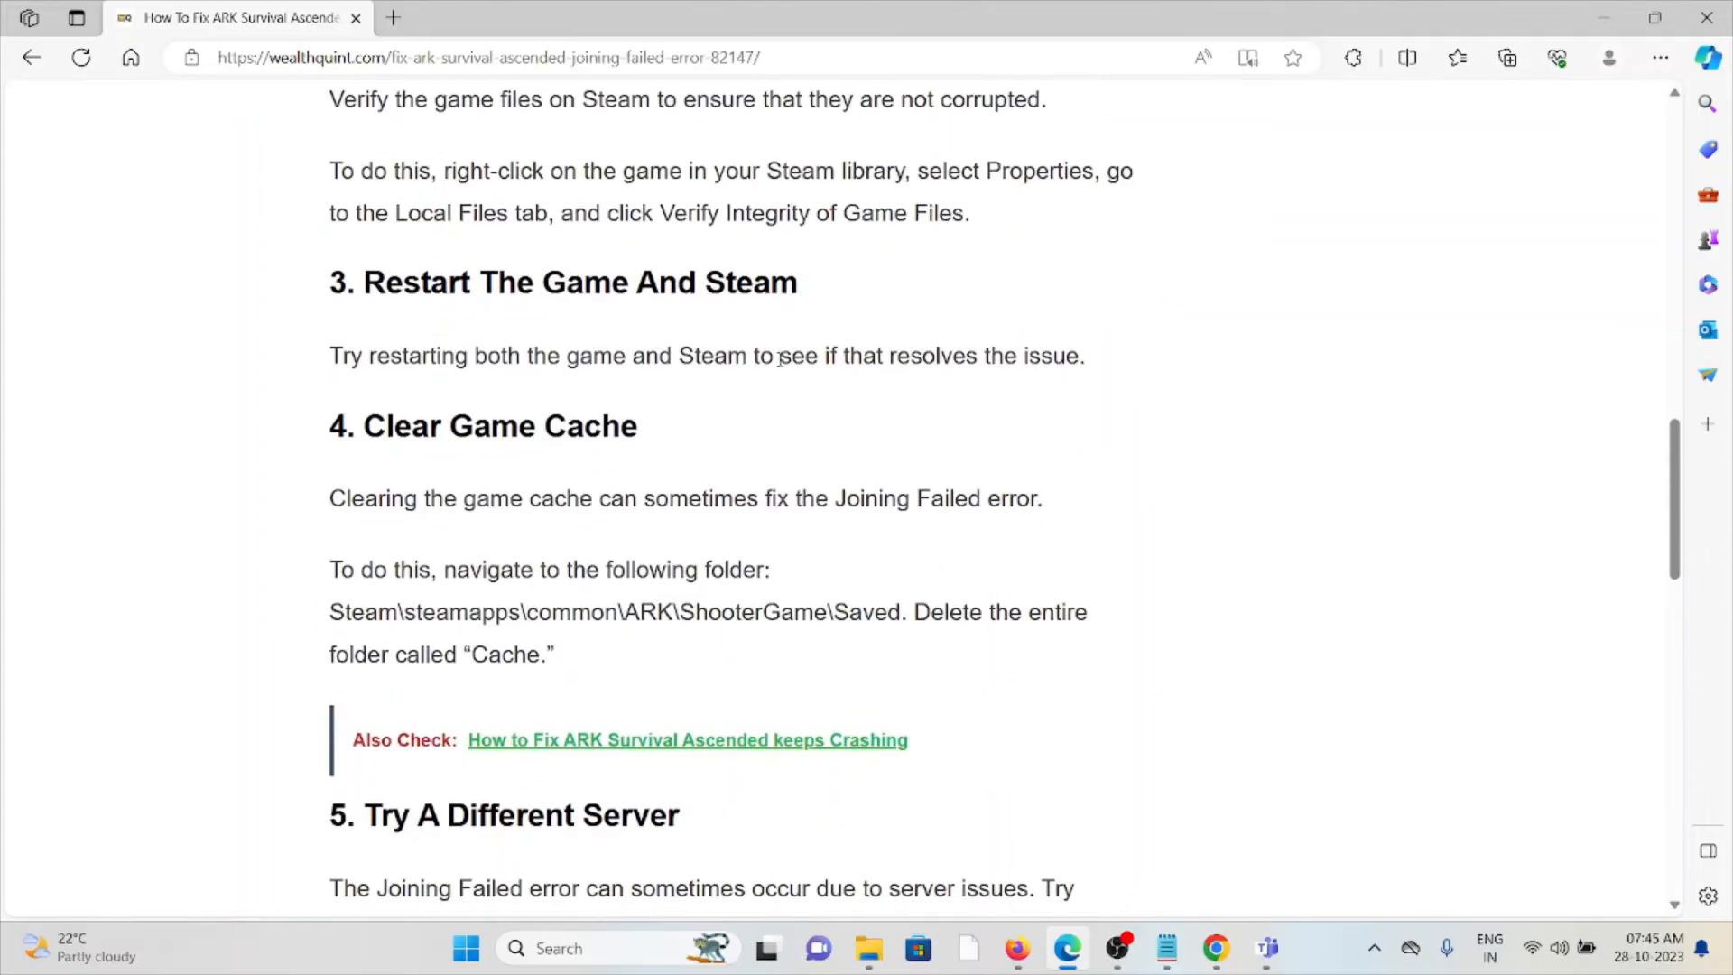
pyautogui.scroll(-3)
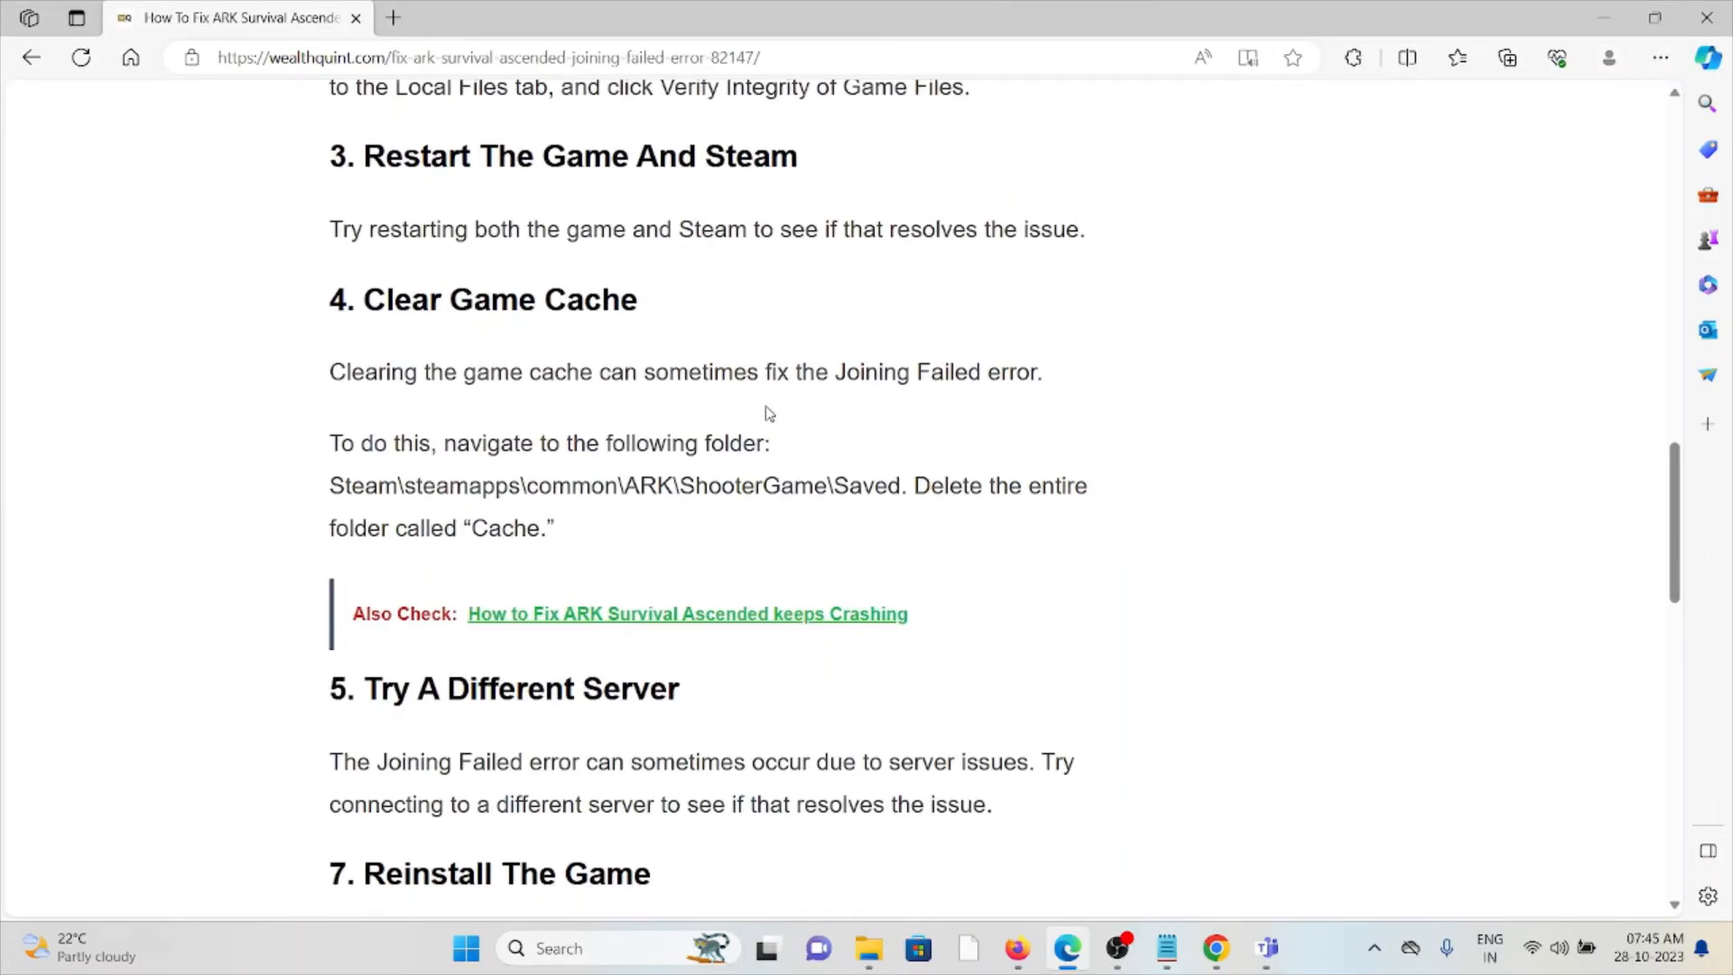
pyautogui.moveTo(496, 436)
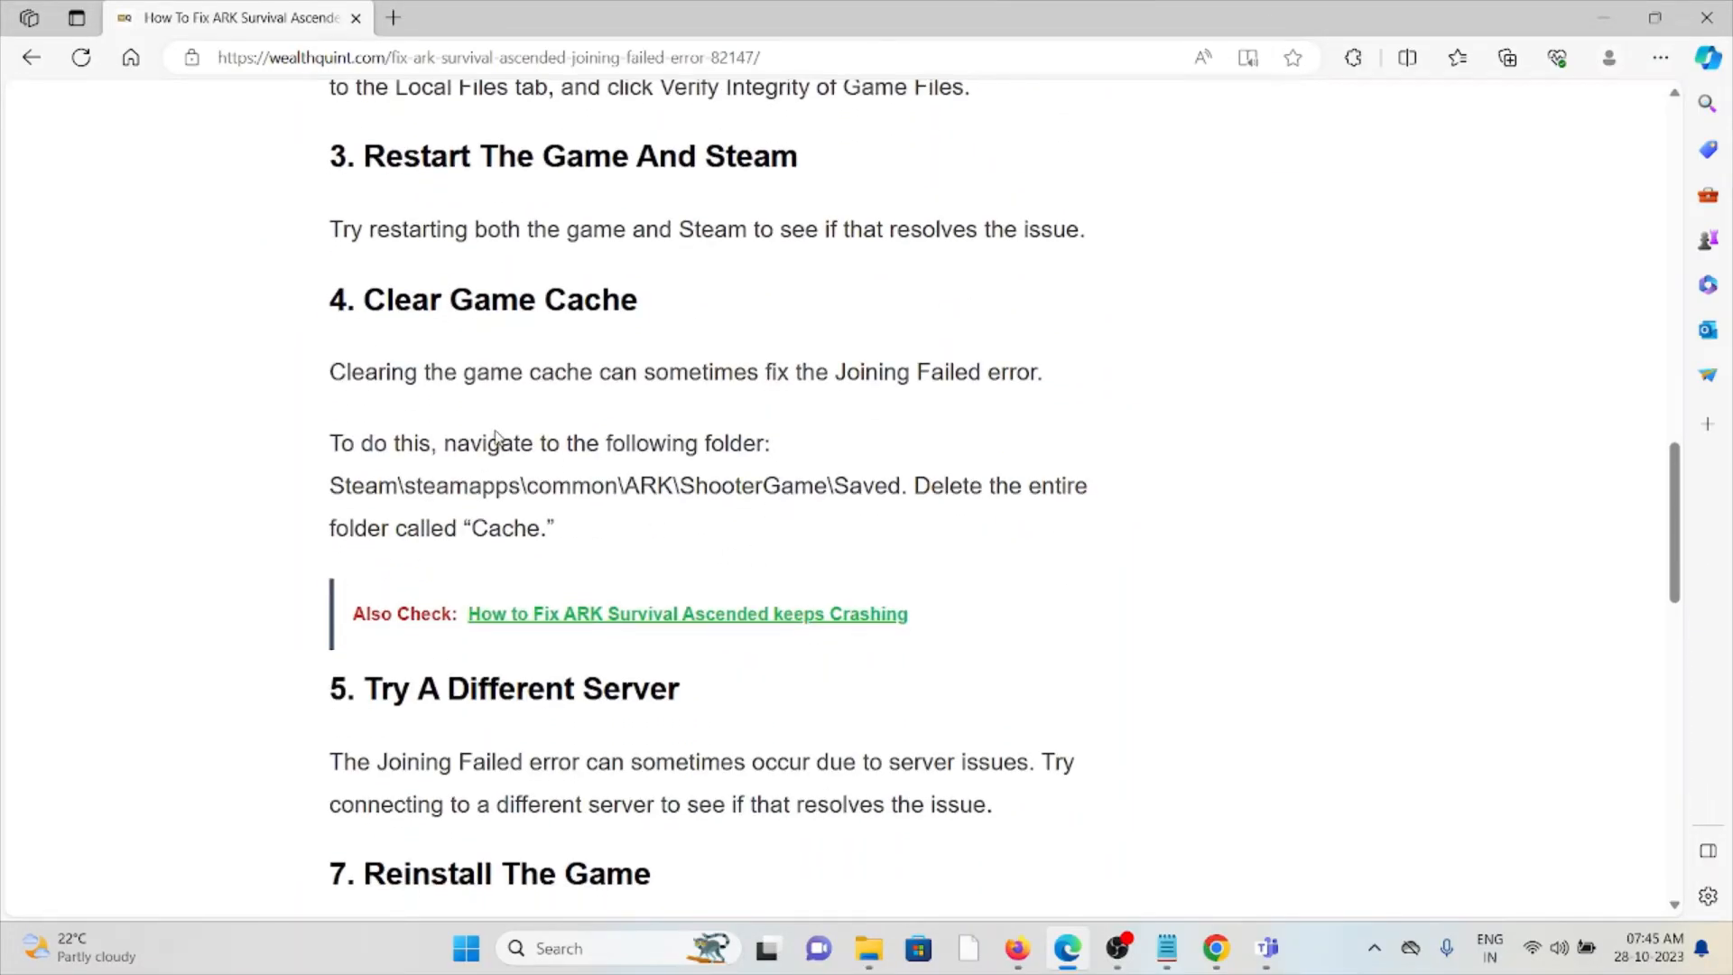
pyautogui.moveTo(329, 485); pyautogui.dragTo(553, 528)
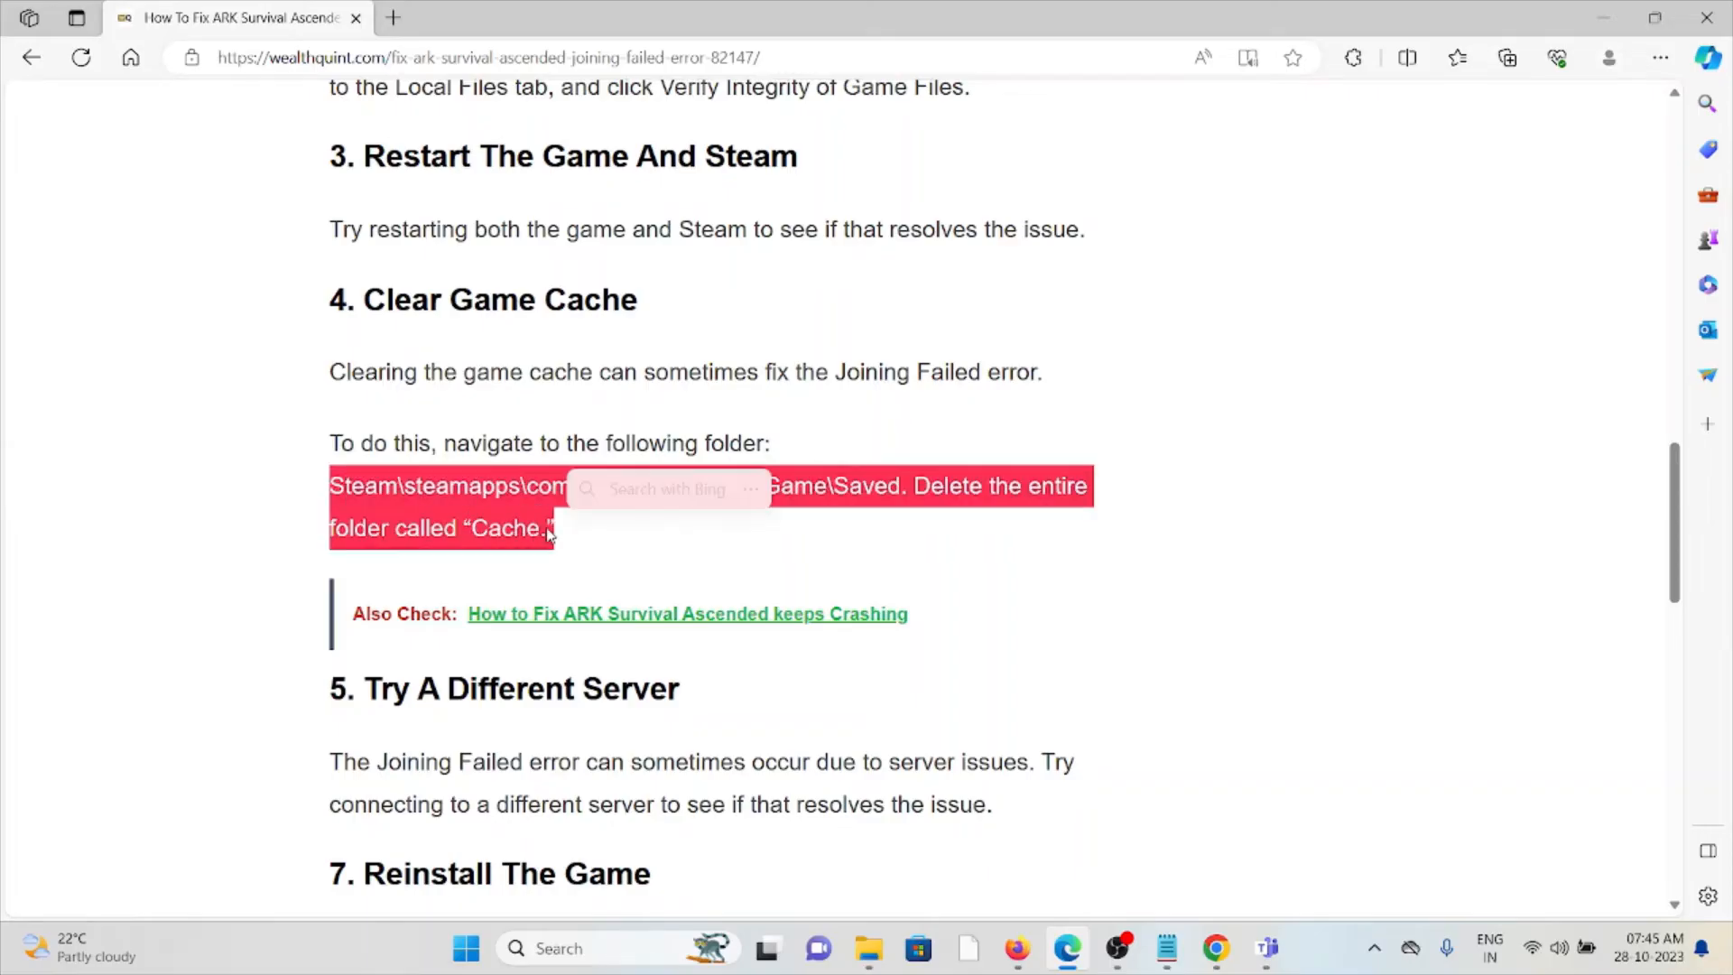
pyautogui.scroll(-3)
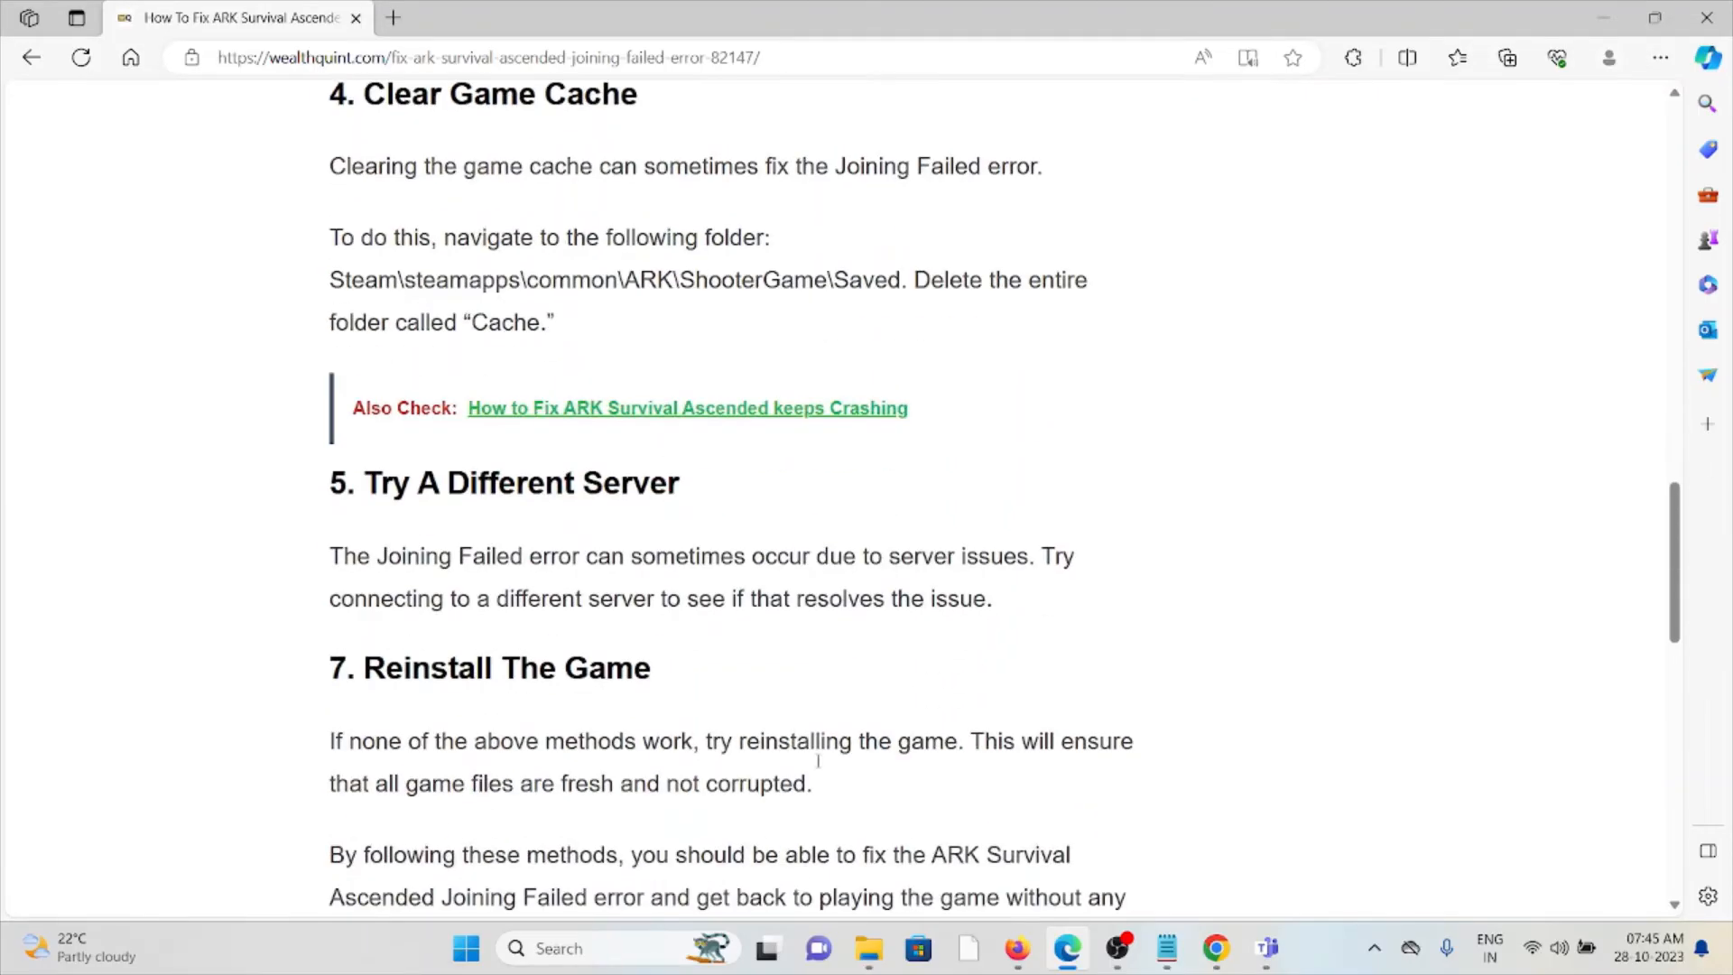
# Scroll to the article's conclusion and the Similar Posts links.
pyautogui.scroll(-3)
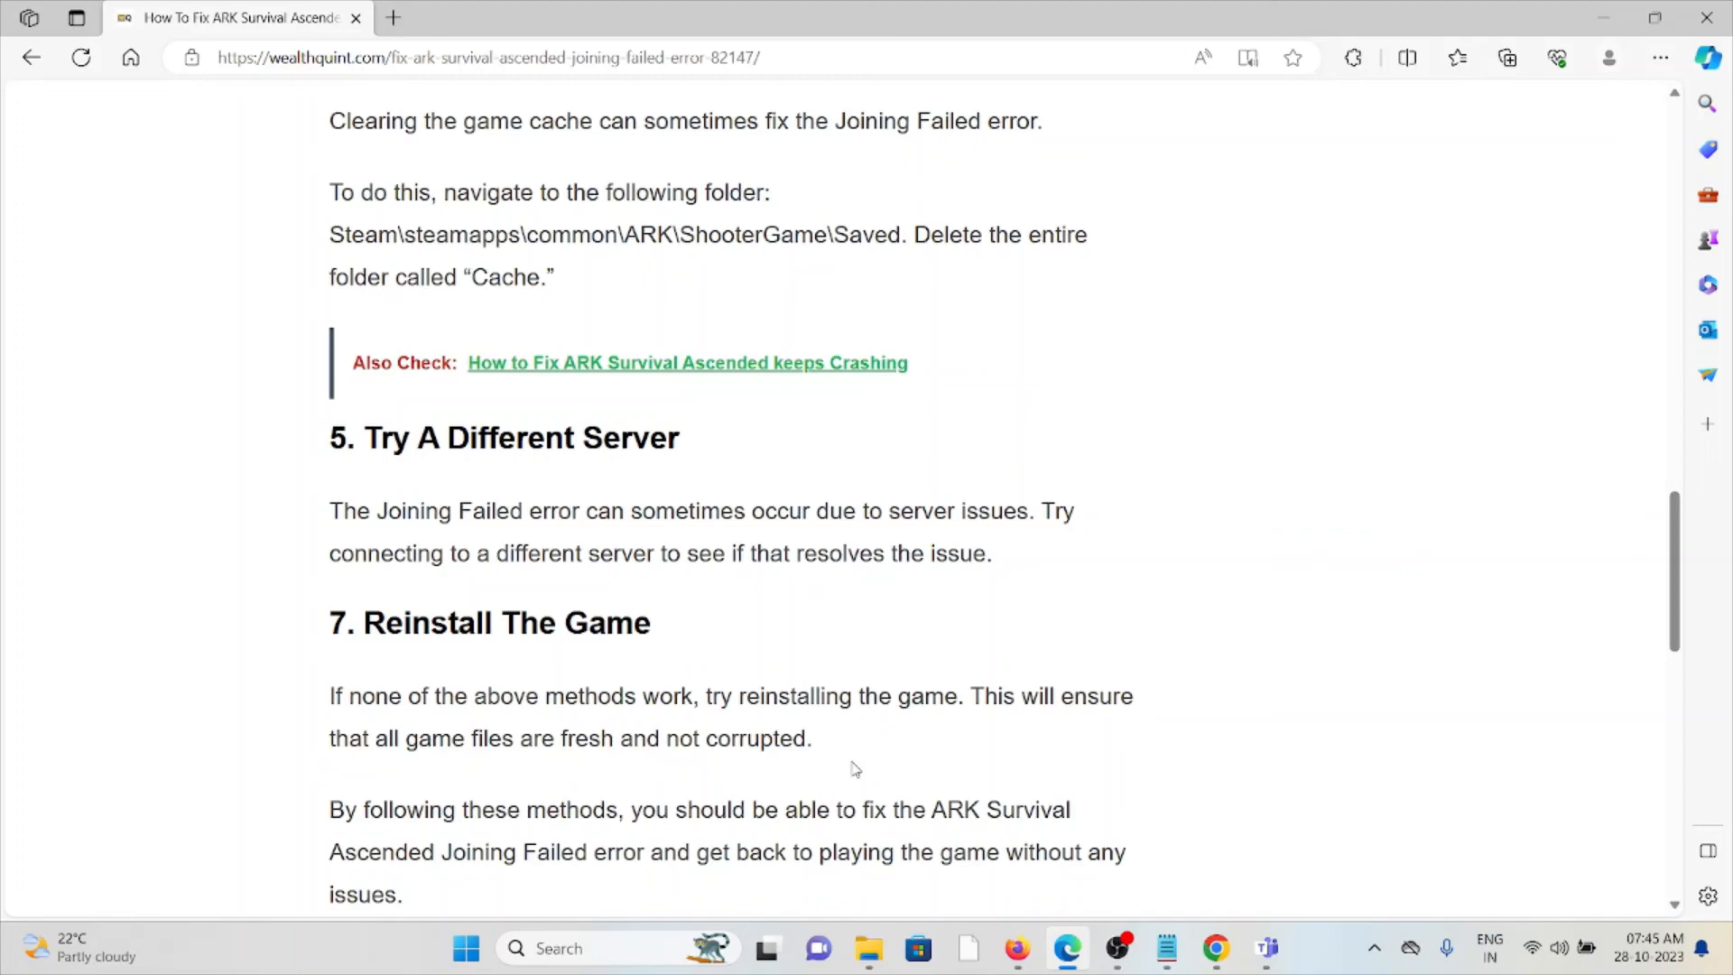
pyautogui.scroll(-3)
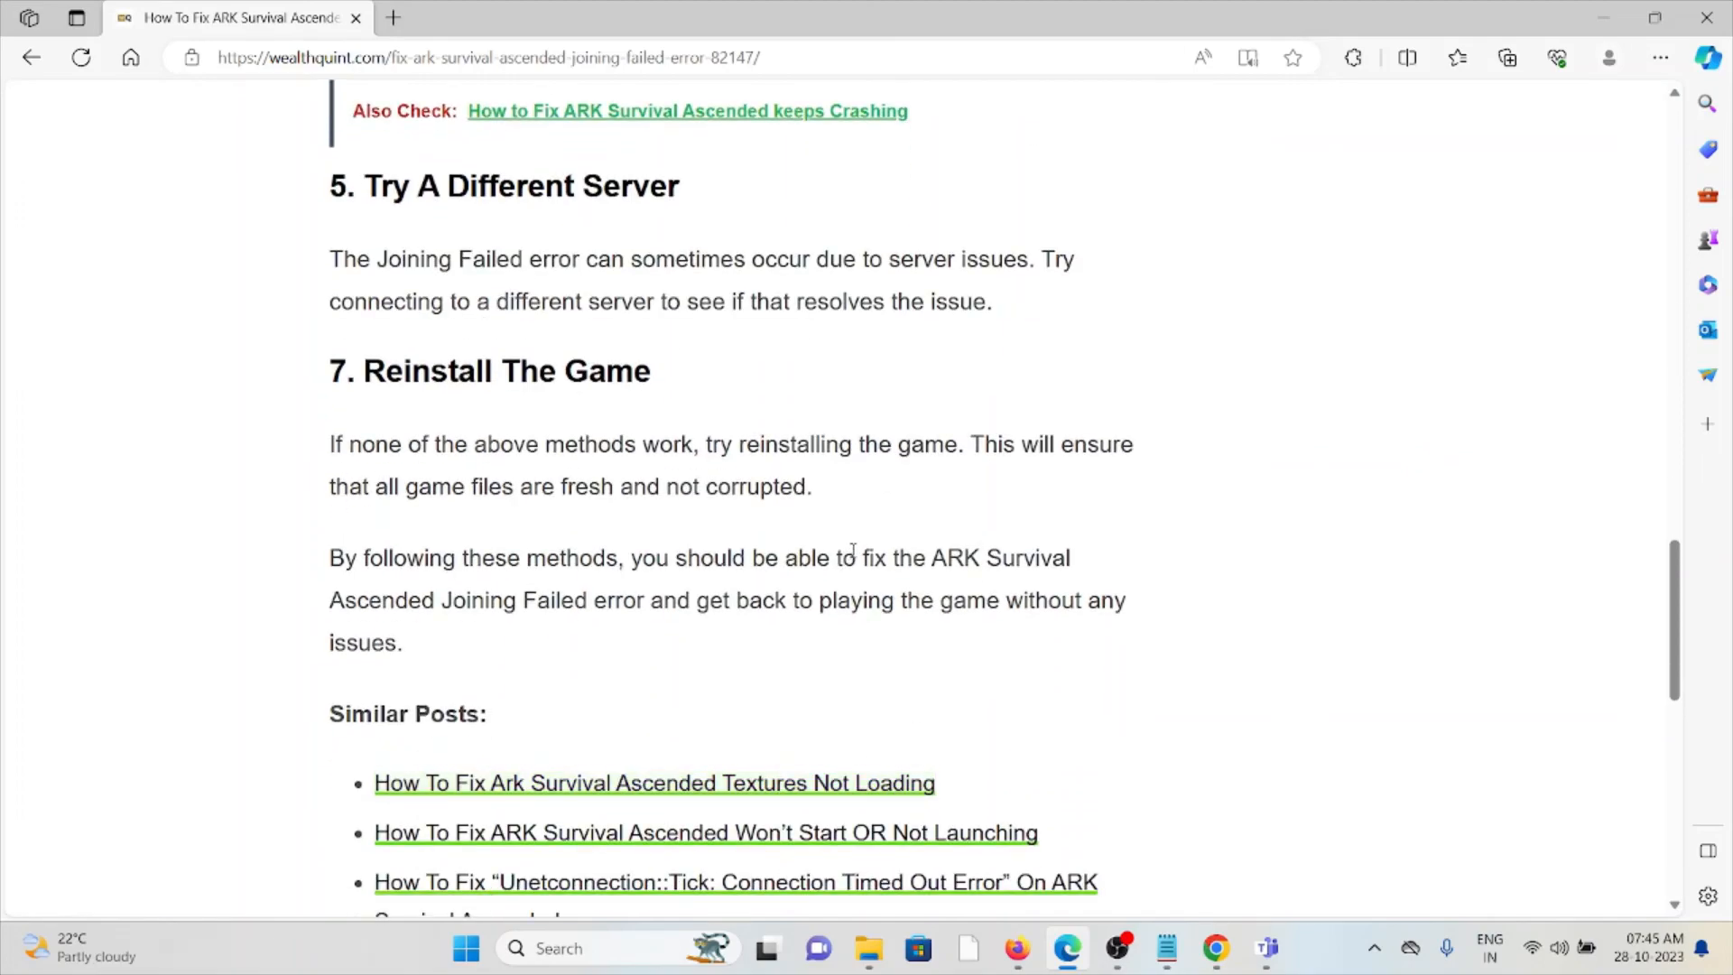